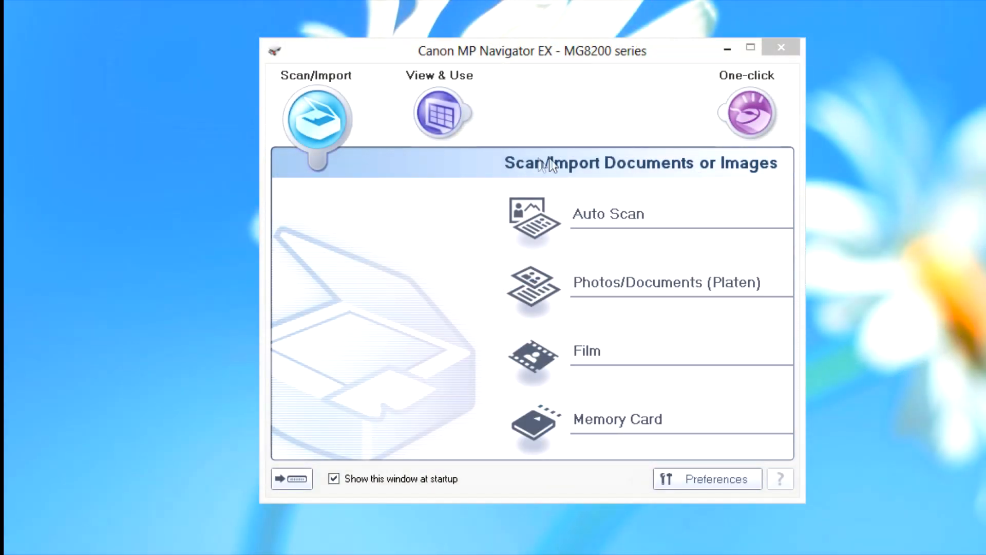
{"action": "mouse_move", "coordinate": [592, 349]}
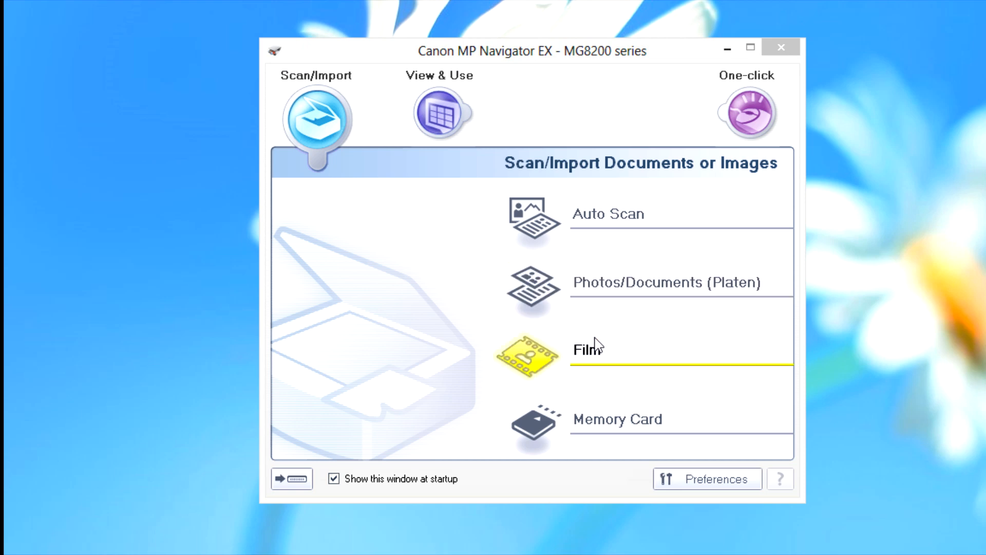
- Choose Film scanning from the Scan/Import menu
{"action": "left_click", "coordinate": [588, 349]}
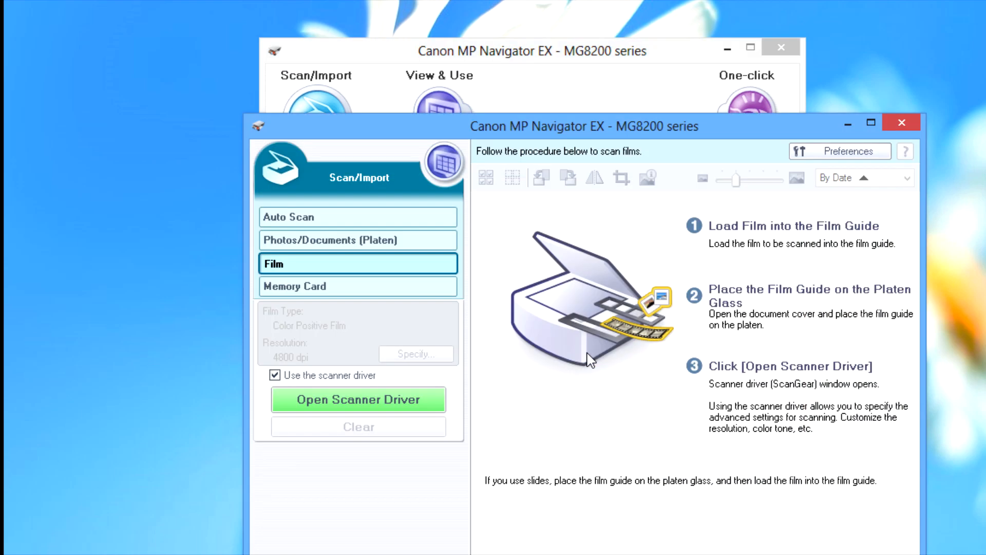
{"action": "mouse_move", "coordinate": [304, 252]}
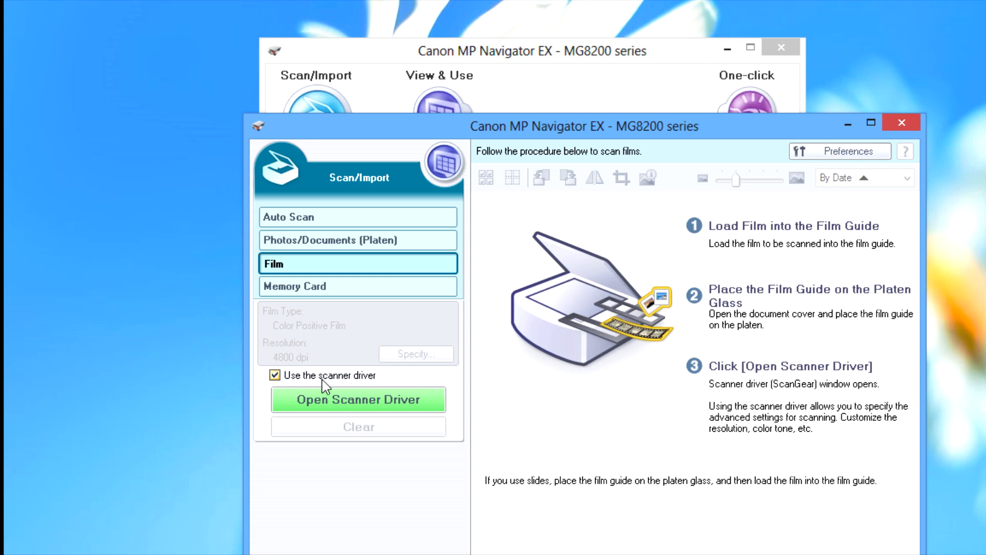
- Launch the ScanGear driver and preview the loaded mountain-forest slide
{"action": "left_click", "coordinate": [358, 399]}
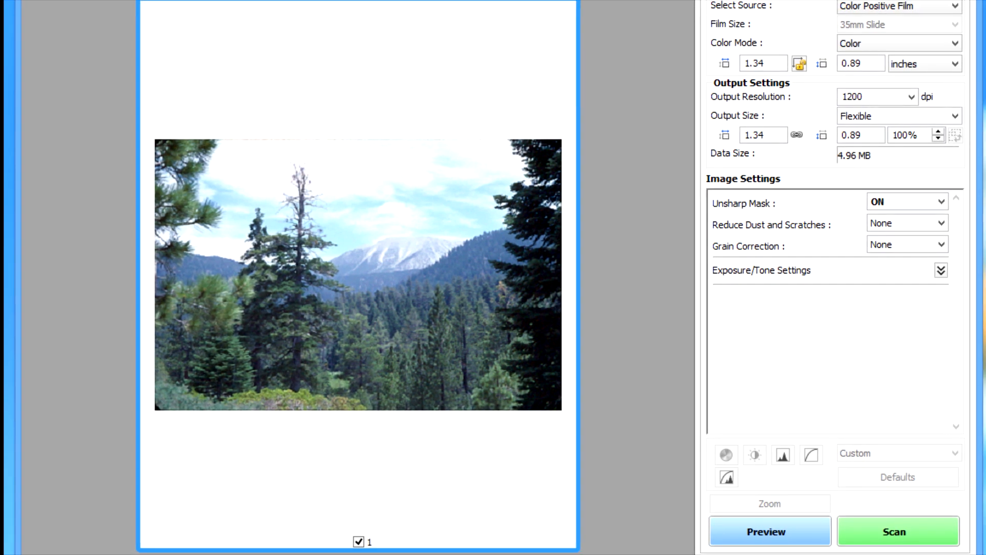
{"action": "mouse_move", "coordinate": [421, 63]}
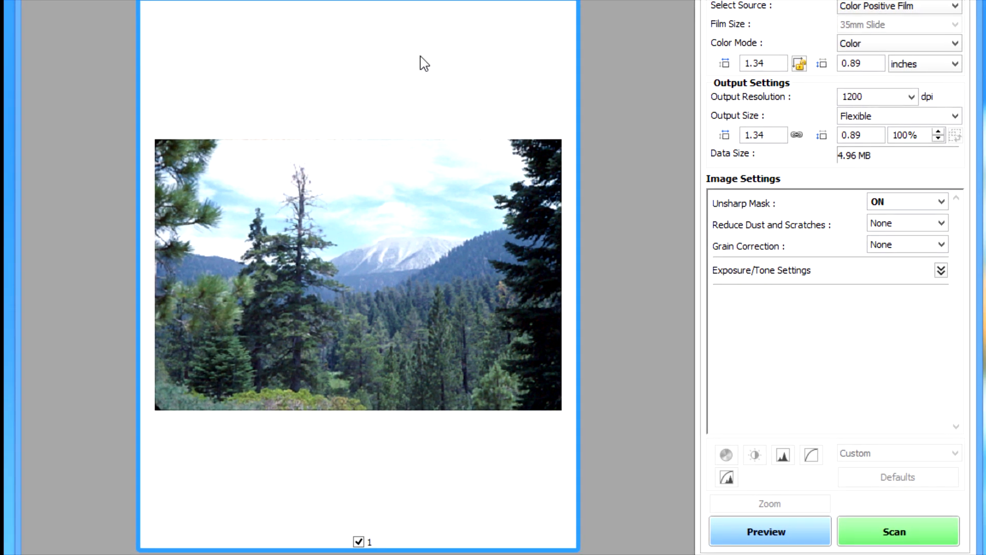
{"action": "mouse_move", "coordinate": [769, 530]}
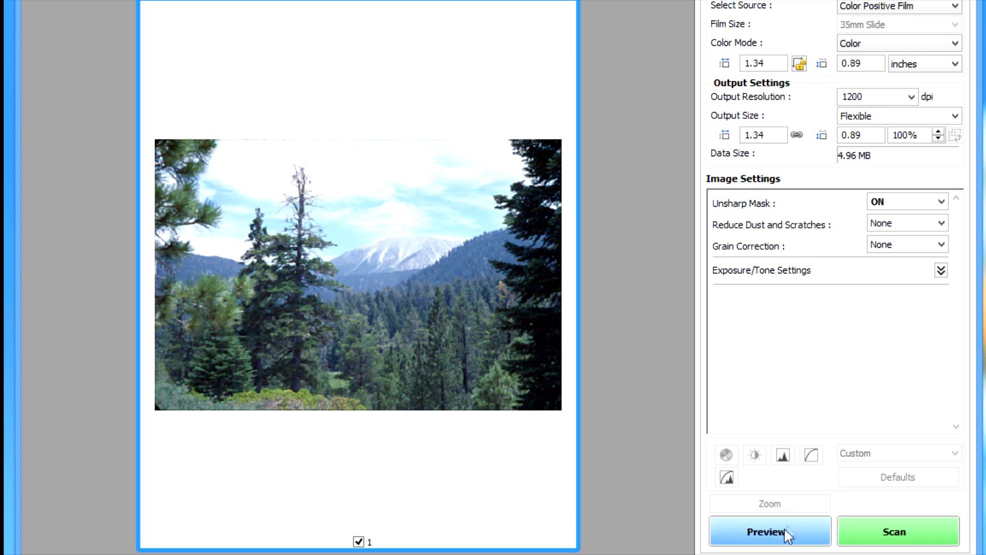
{"action": "left_click", "coordinate": [893, 531]}
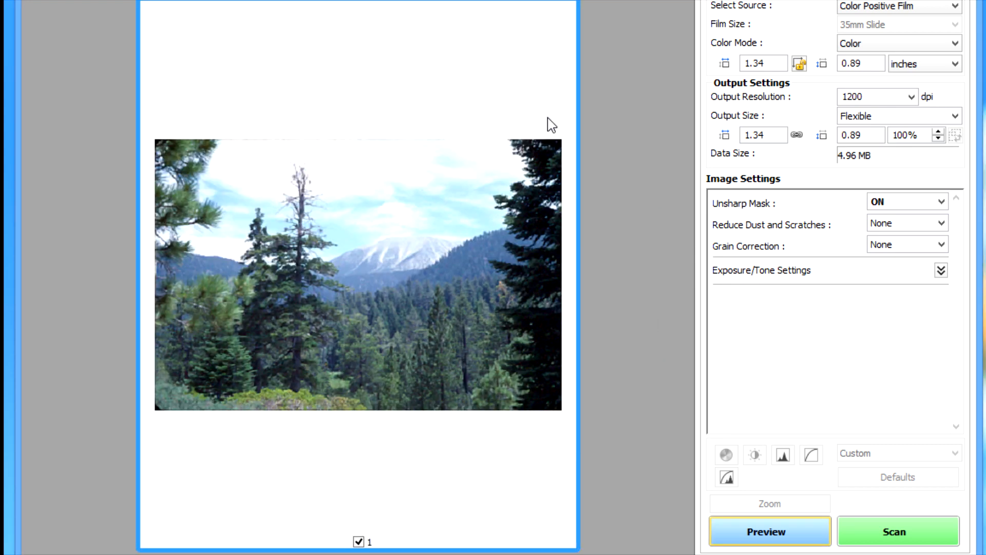
{"action": "mouse_move", "coordinate": [653, 219]}
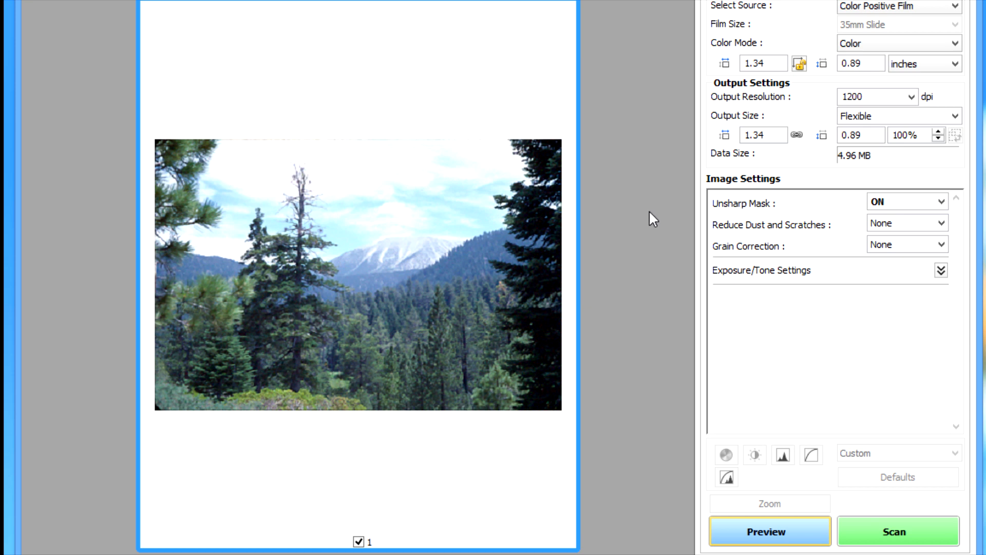
- Set output resolution to 2400 dpi, dust and scratch reduction to Low, and scan the slide
{"action": "left_click", "coordinate": [911, 97]}
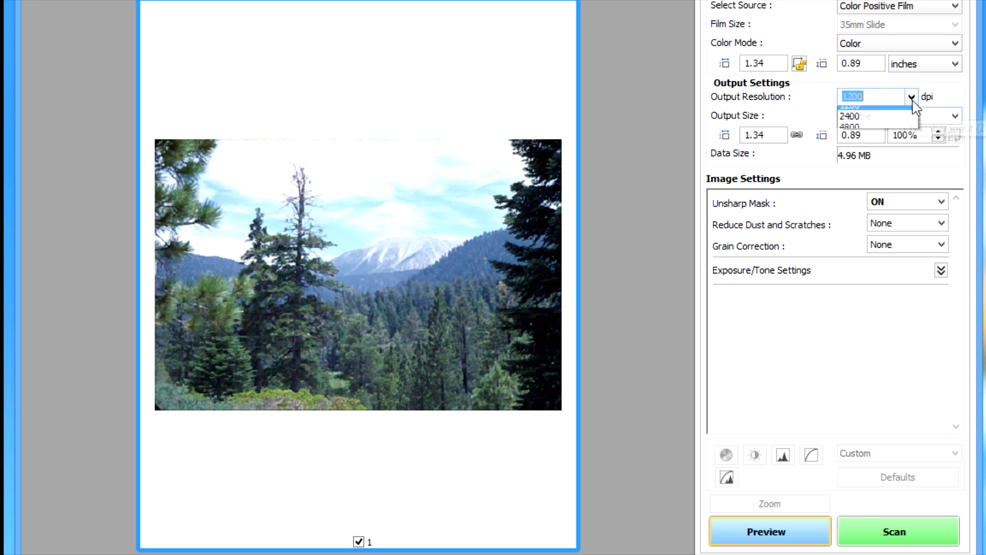
{"action": "left_click", "coordinate": [848, 116]}
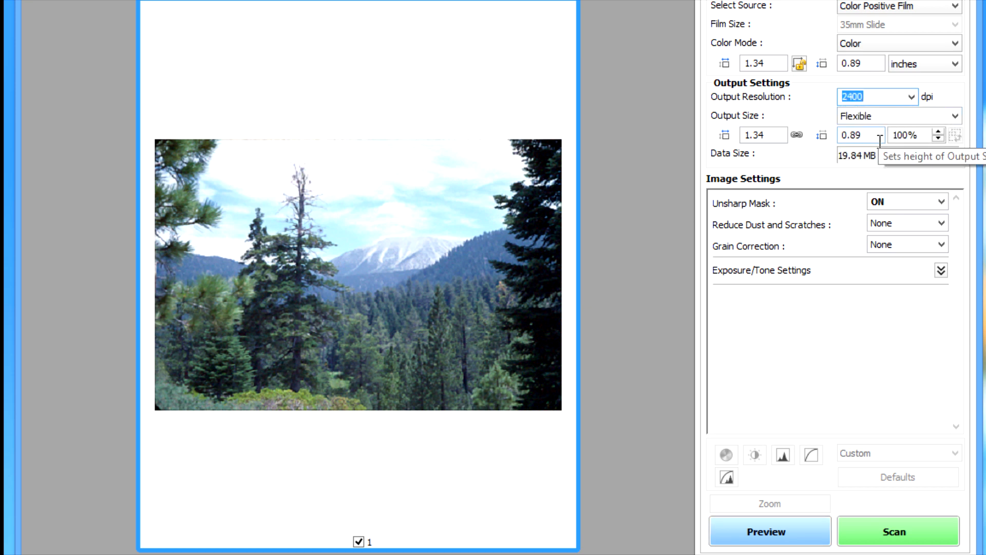
{"action": "mouse_move", "coordinate": [825, 269]}
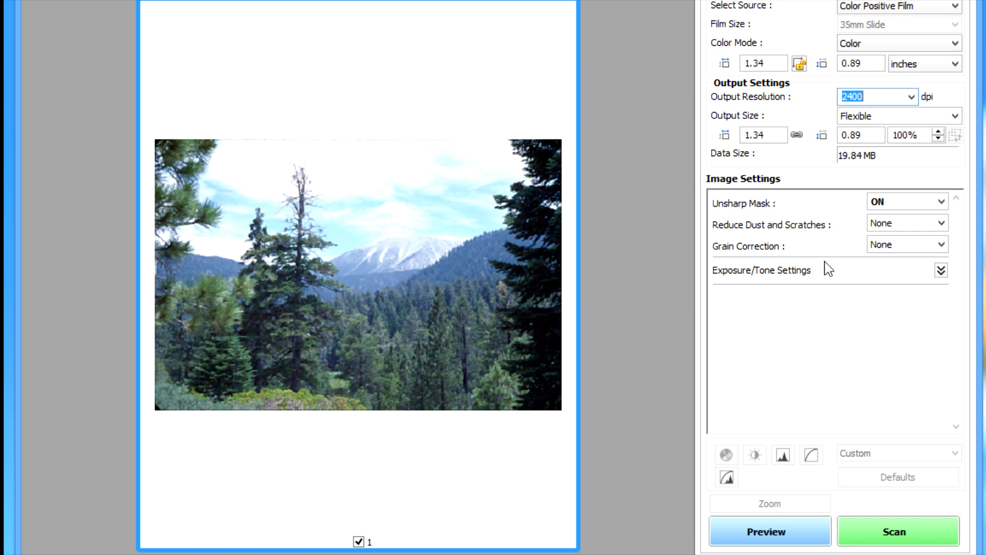
{"action": "mouse_move", "coordinate": [810, 280]}
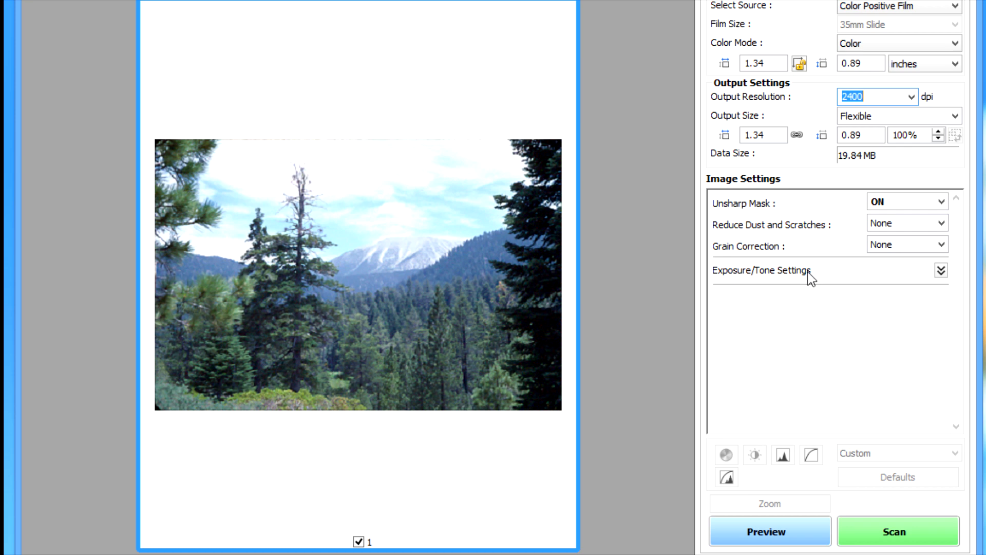
{"action": "mouse_move", "coordinate": [832, 245]}
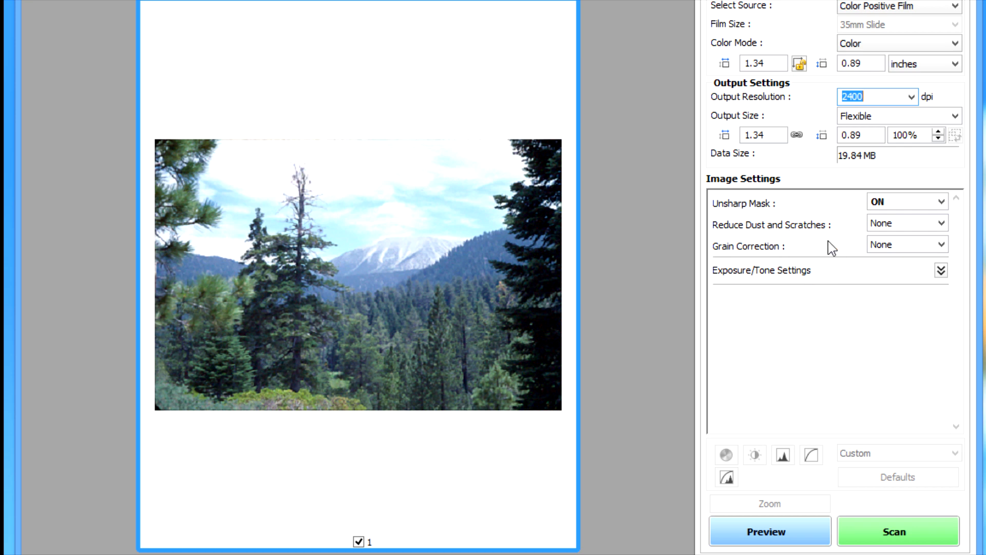
{"action": "left_click", "coordinate": [940, 223]}
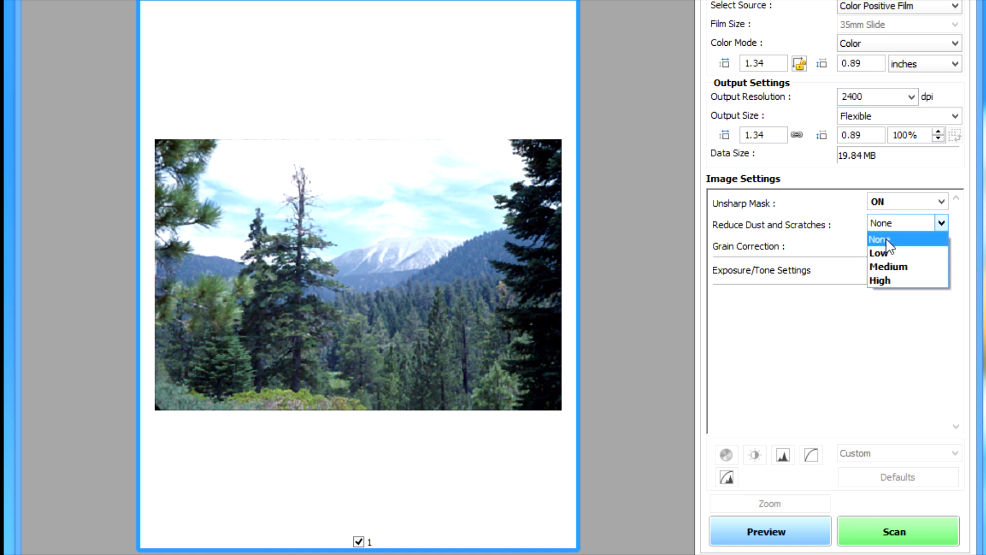
{"action": "left_click", "coordinate": [878, 252]}
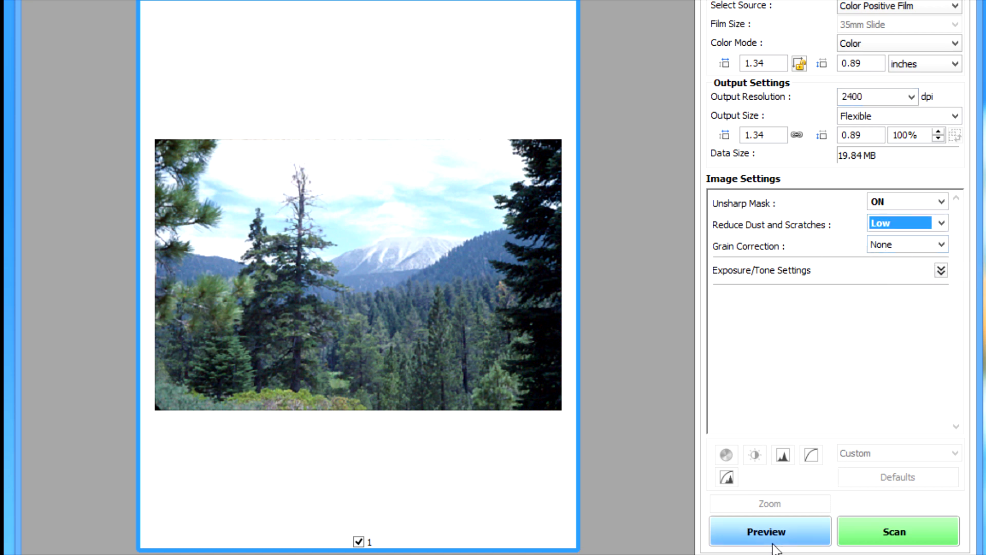
{"action": "left_click", "coordinate": [898, 531]}
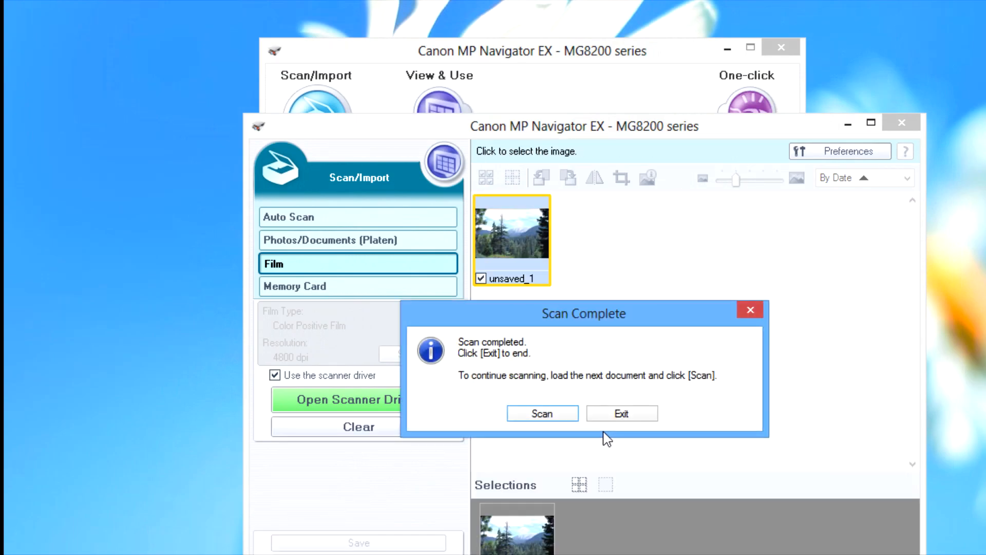
- Dismiss the Scan Complete notice and bring up the Save window for the scan
{"action": "left_click", "coordinate": [620, 413]}
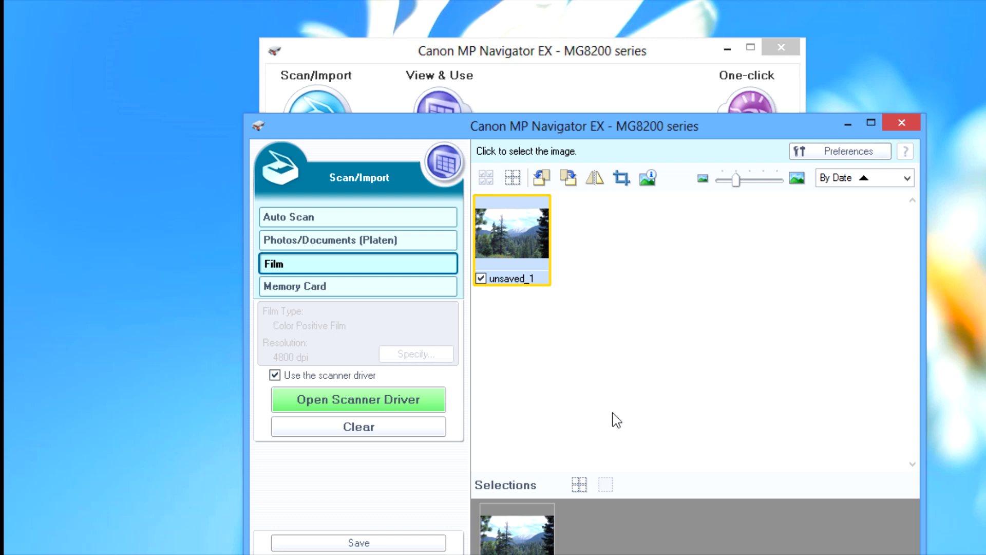
{"action": "mouse_move", "coordinate": [956, 537]}
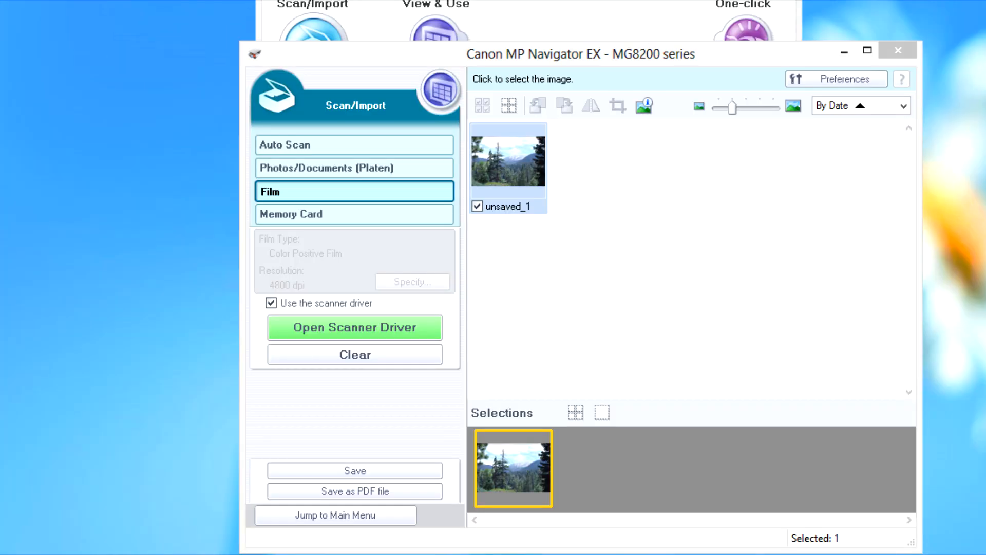
{"action": "mouse_move", "coordinate": [520, 454]}
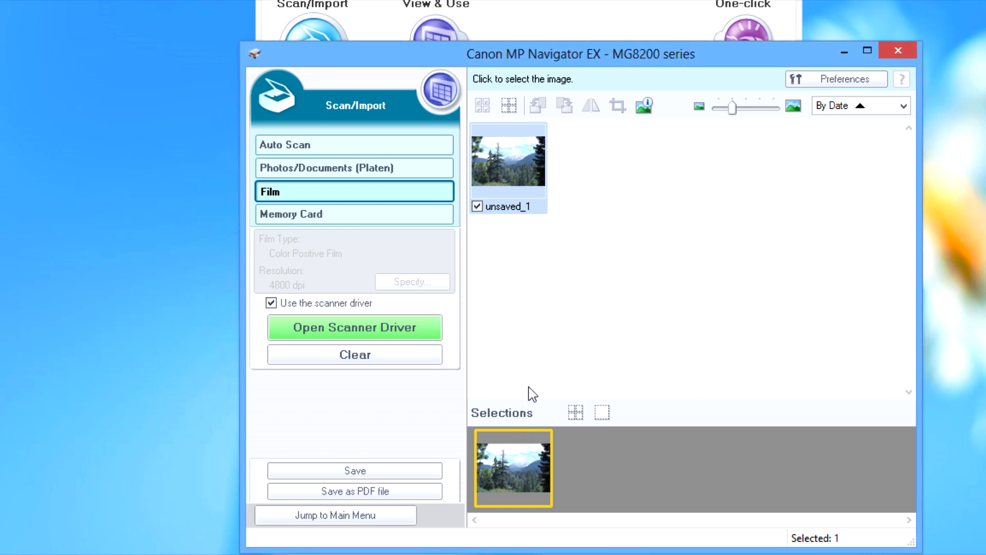
{"action": "left_click", "coordinate": [354, 470]}
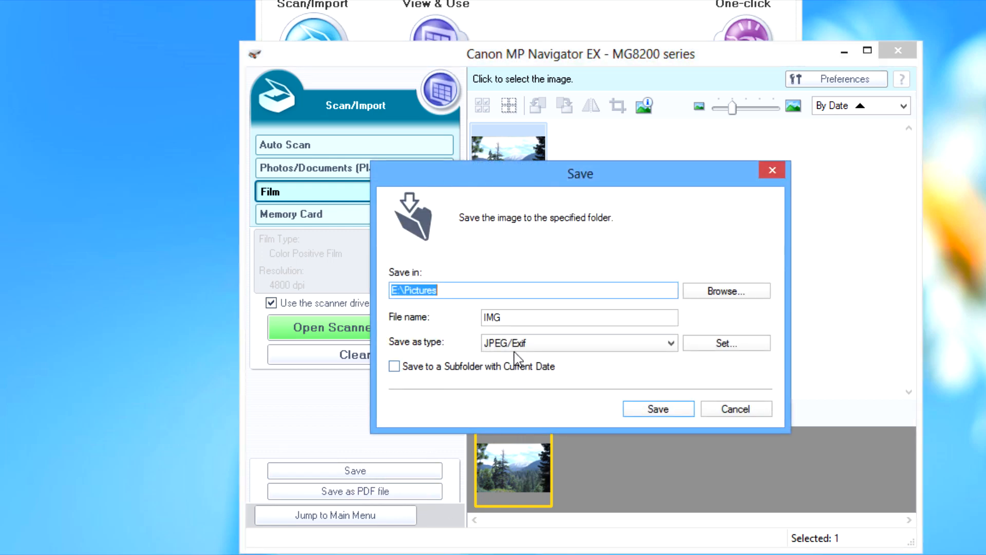
- Save the scan as a TIFF named 'Lake Arrowhead' in the Pictures folder
{"action": "left_click", "coordinate": [575, 343]}
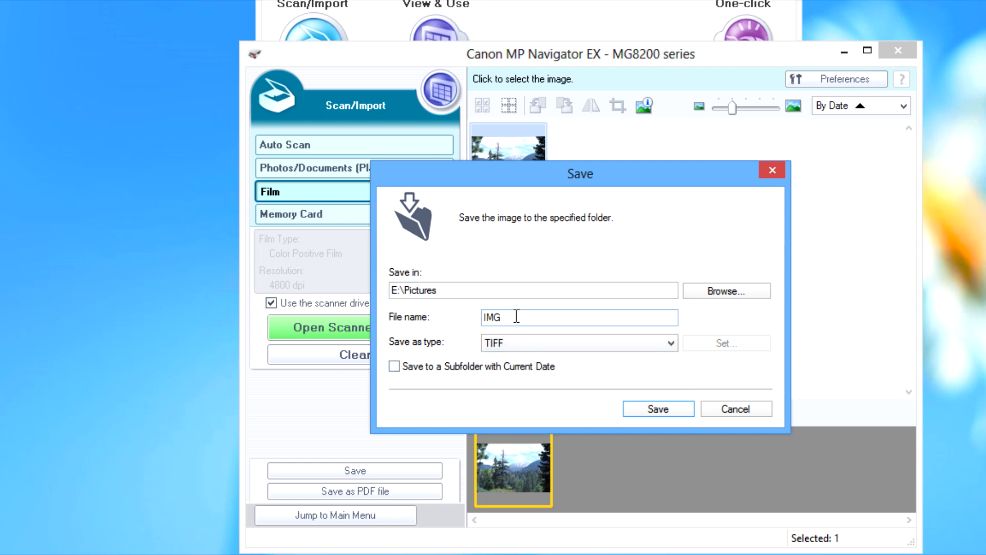
{"action": "type", "text": "Lake Arrowhead"}
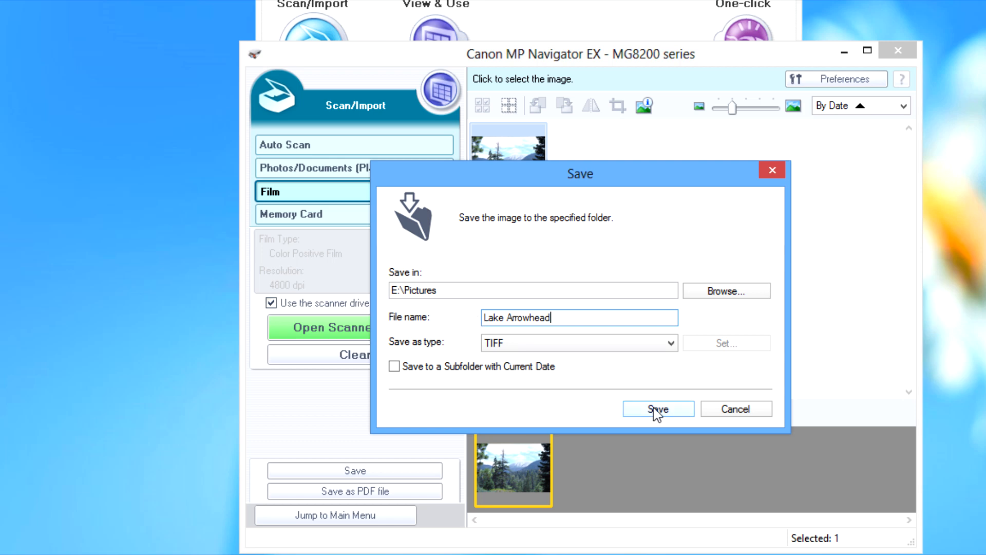
{"action": "left_click", "coordinate": [657, 408]}
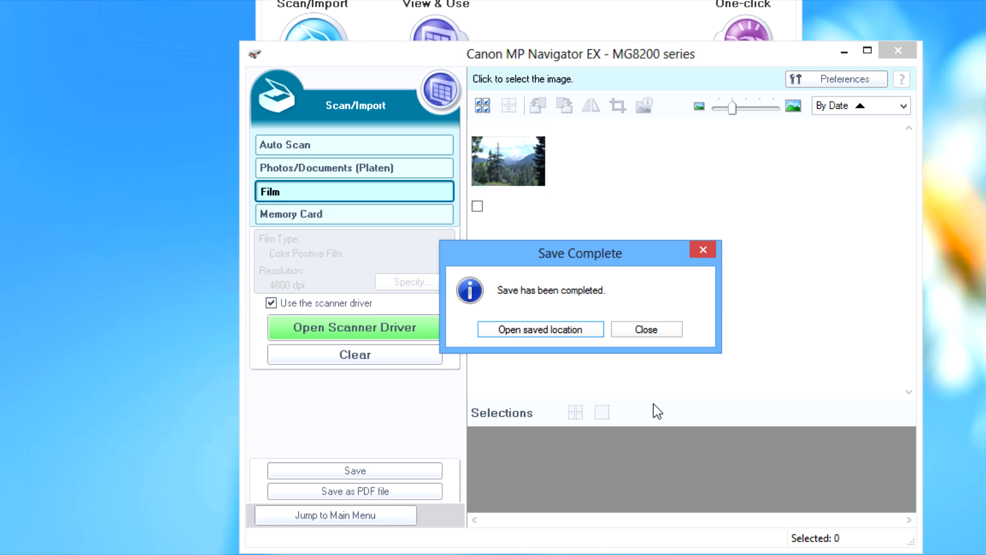
- Show the saved location so the Lake Arrowhead image appears in the folder browser
{"action": "left_click", "coordinate": [539, 329]}
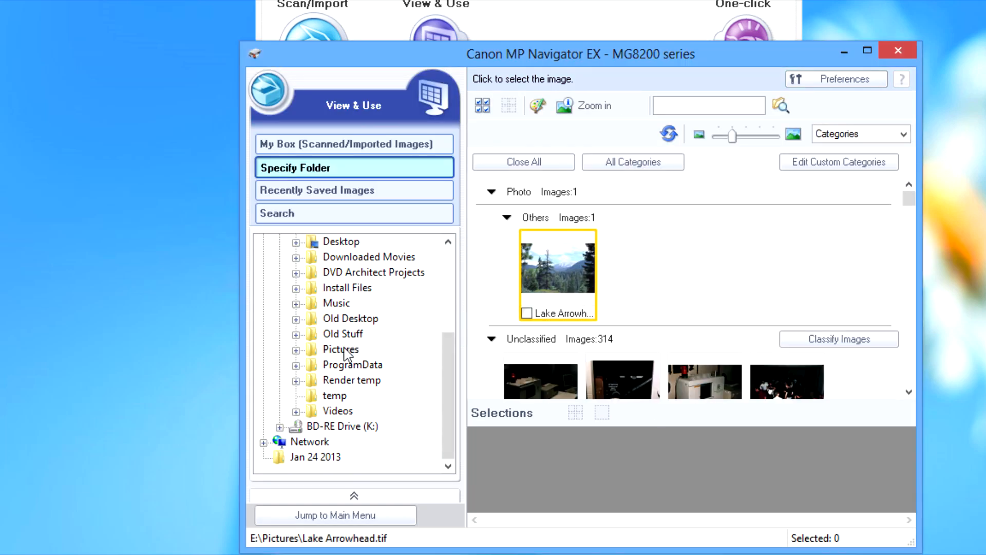
{"action": "mouse_move", "coordinate": [380, 393]}
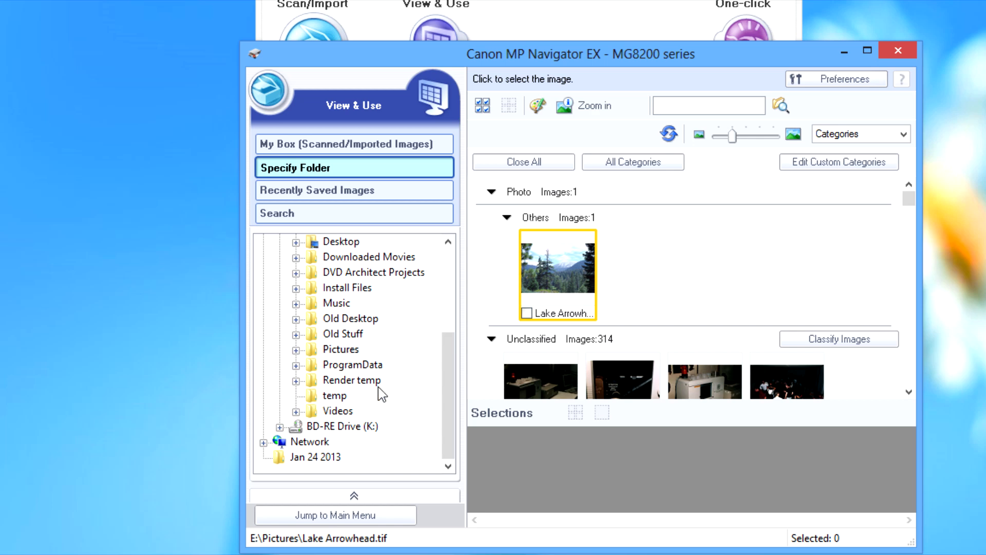